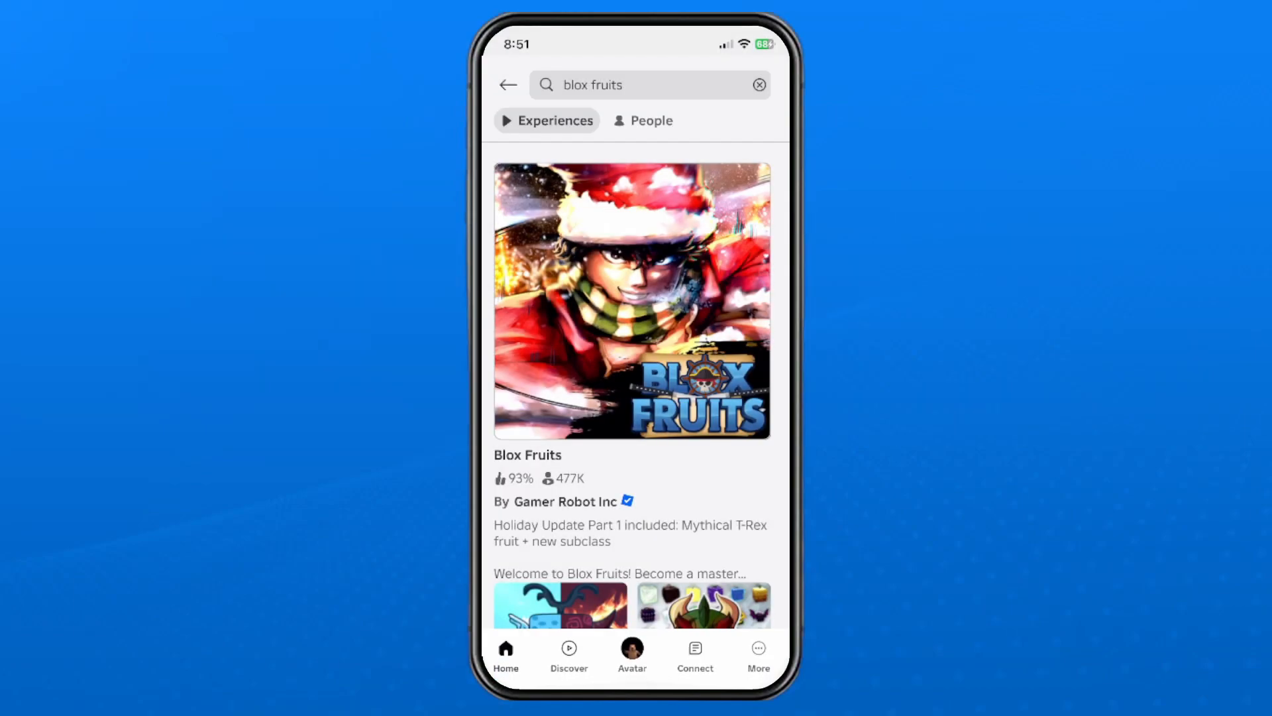
Reach the Roblox Settings page from the More section
left_click(758, 654)
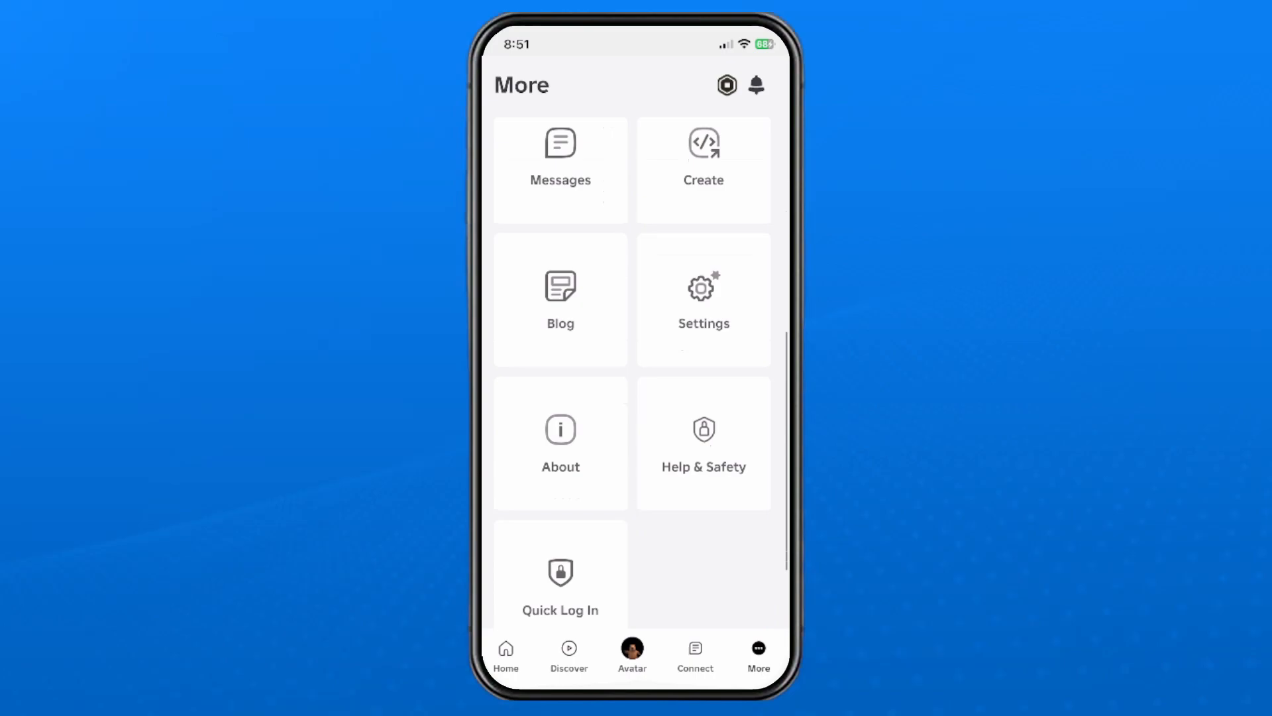
left_click(702, 299)
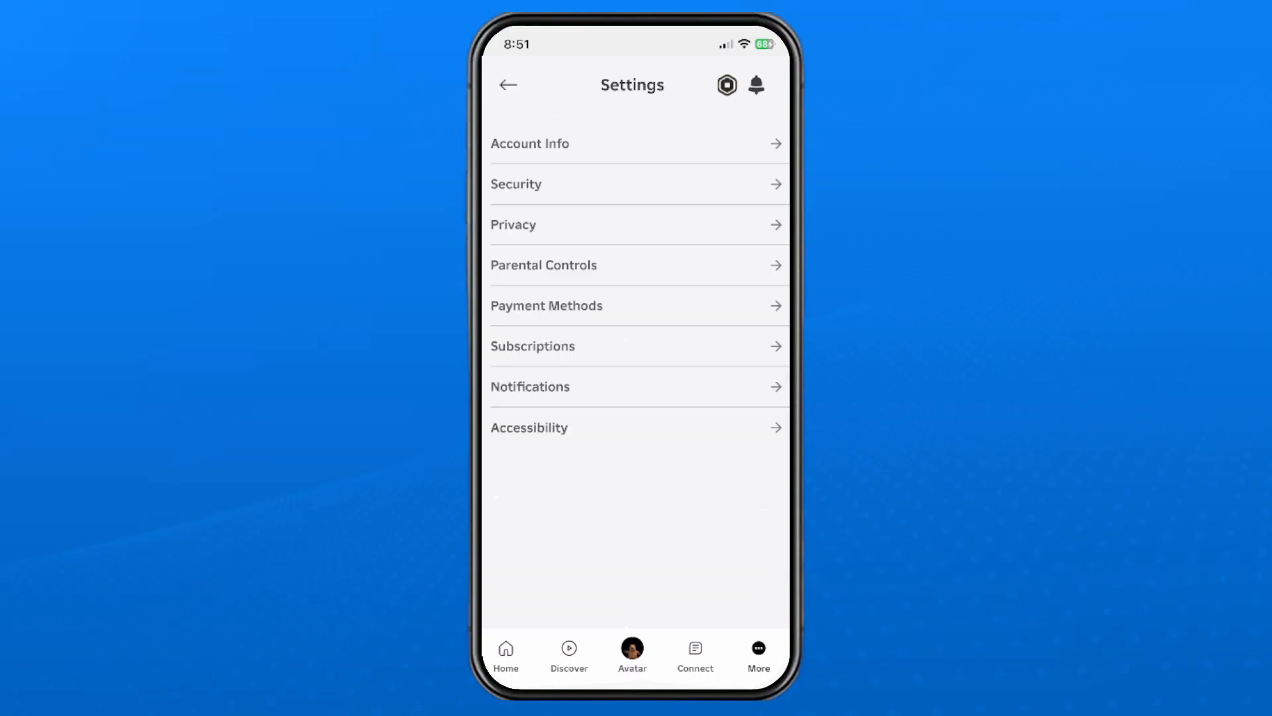
Switch off Account Restrictions under Privacy and unlock the change with the account PIN
left_click(513, 224)
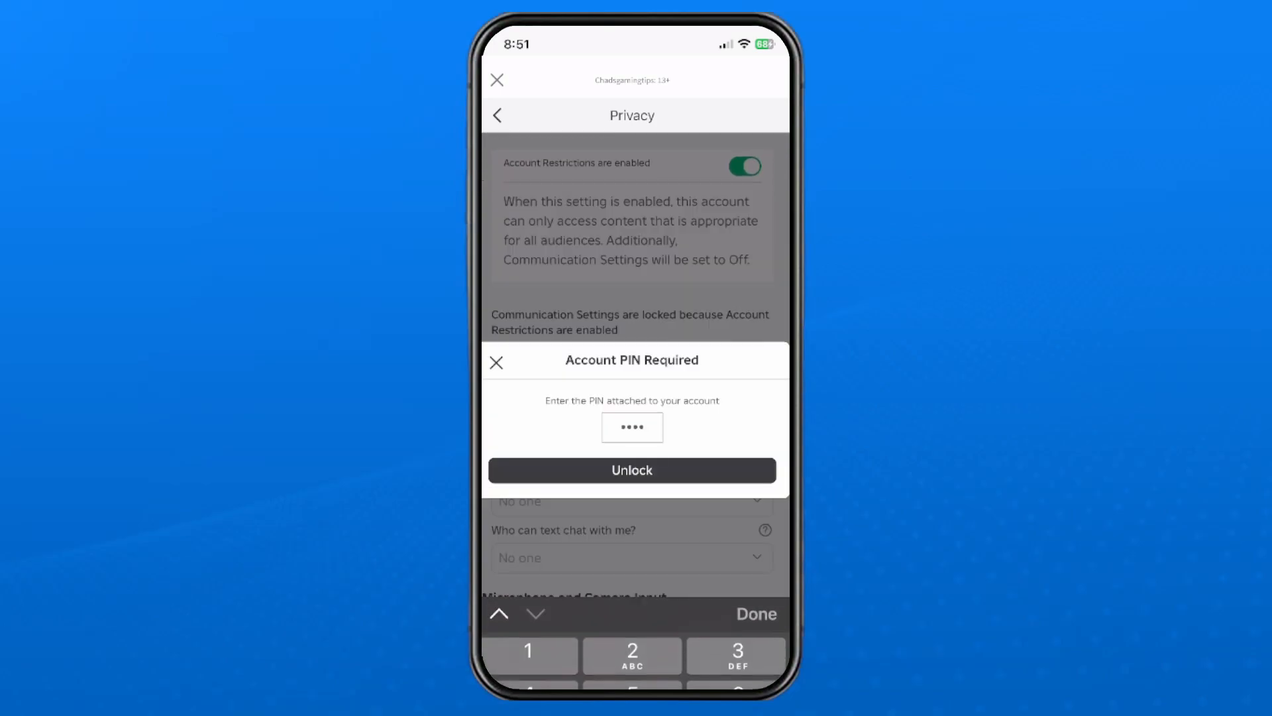
left_click(632, 469)
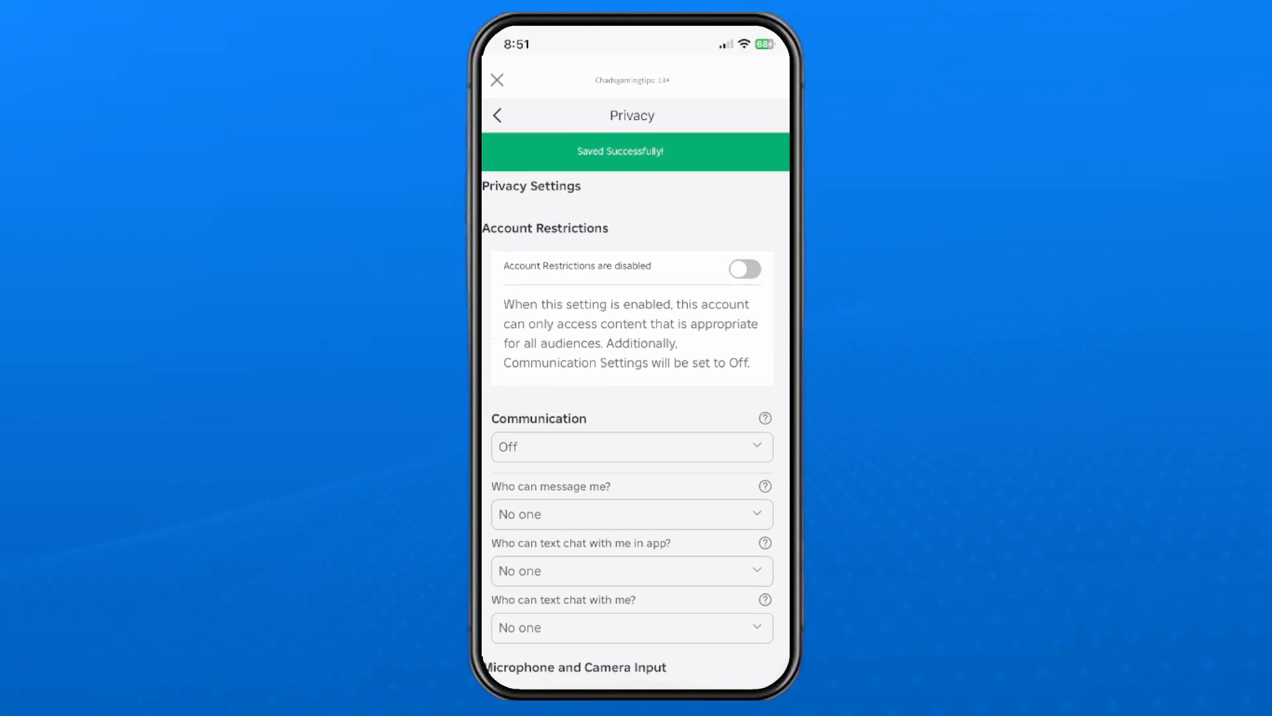
In Parental Controls, set Allowed Experiences to an age rating above All Ages
left_click(497, 115)
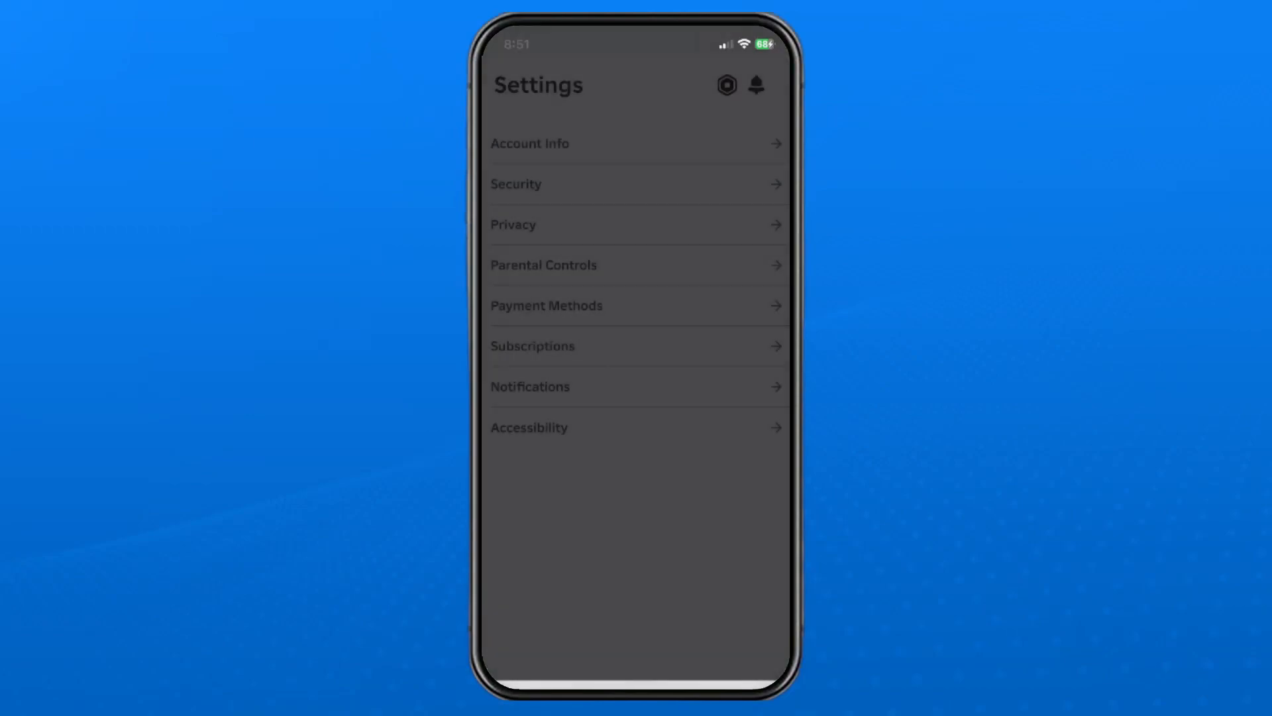
left_click(543, 264)
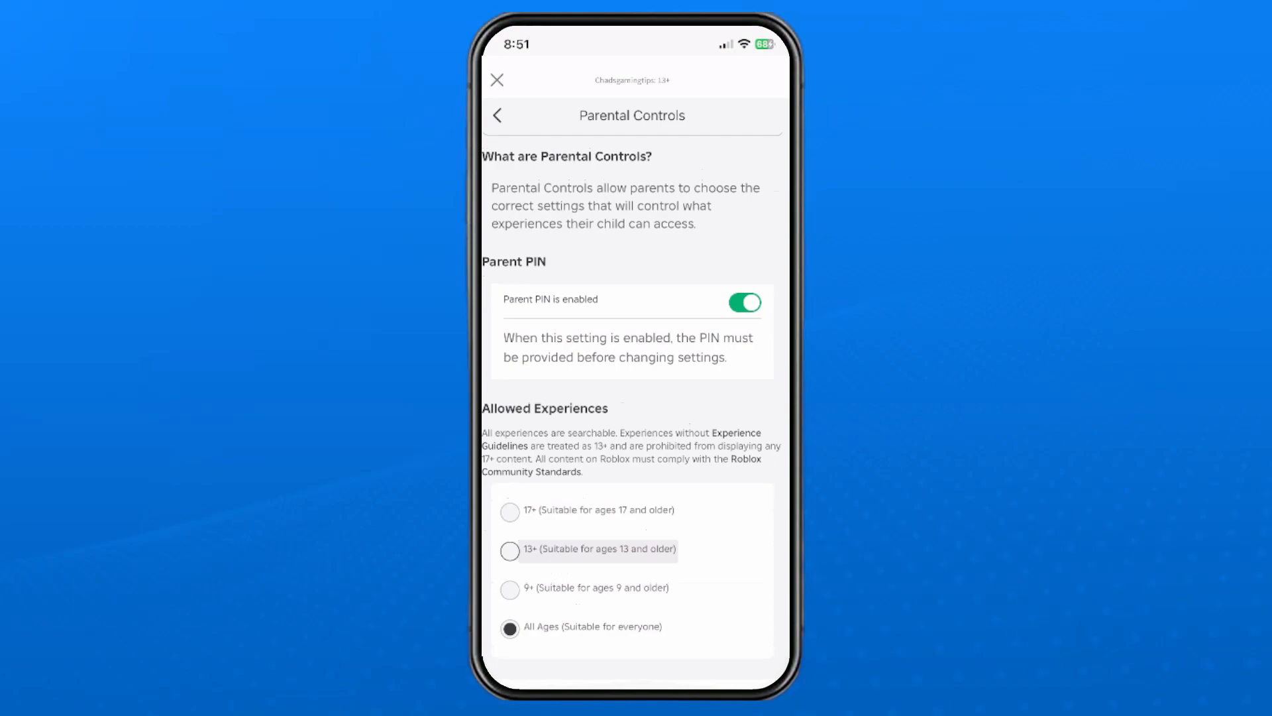
left_click(510, 551)
type("b")
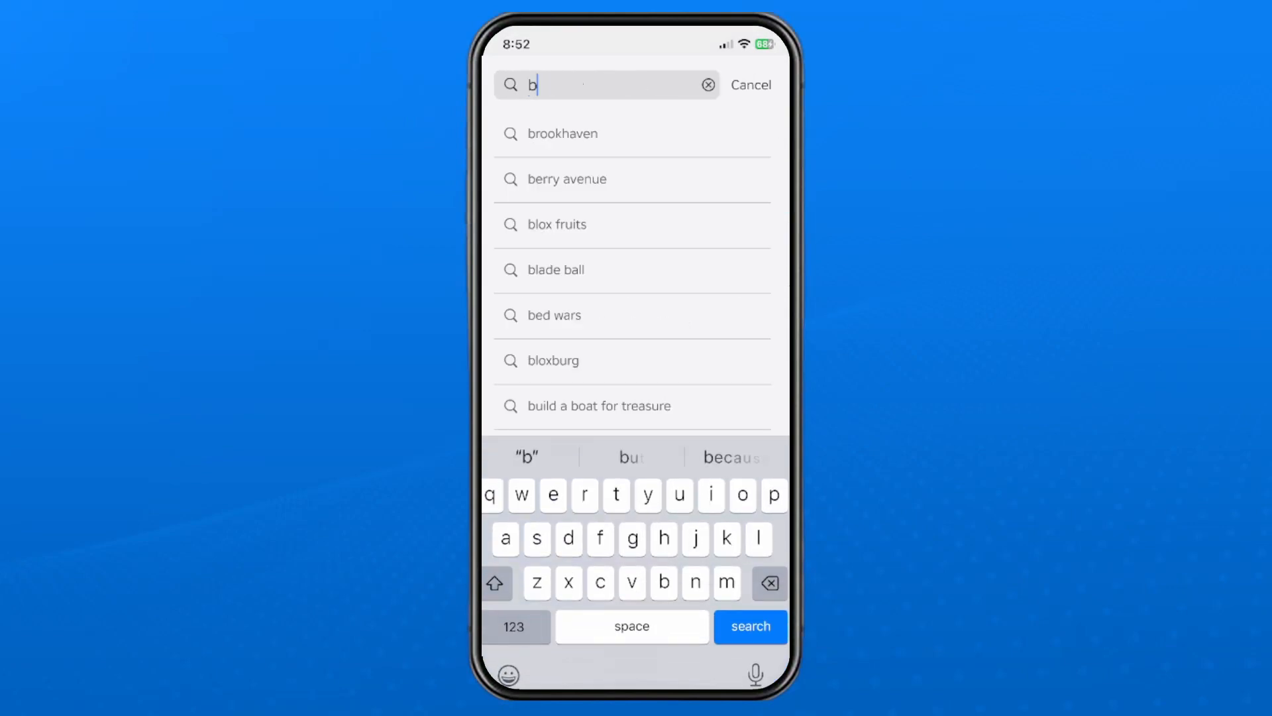
Find Blox Fruits from the search suggestion and start it with Play
left_click(556, 224)
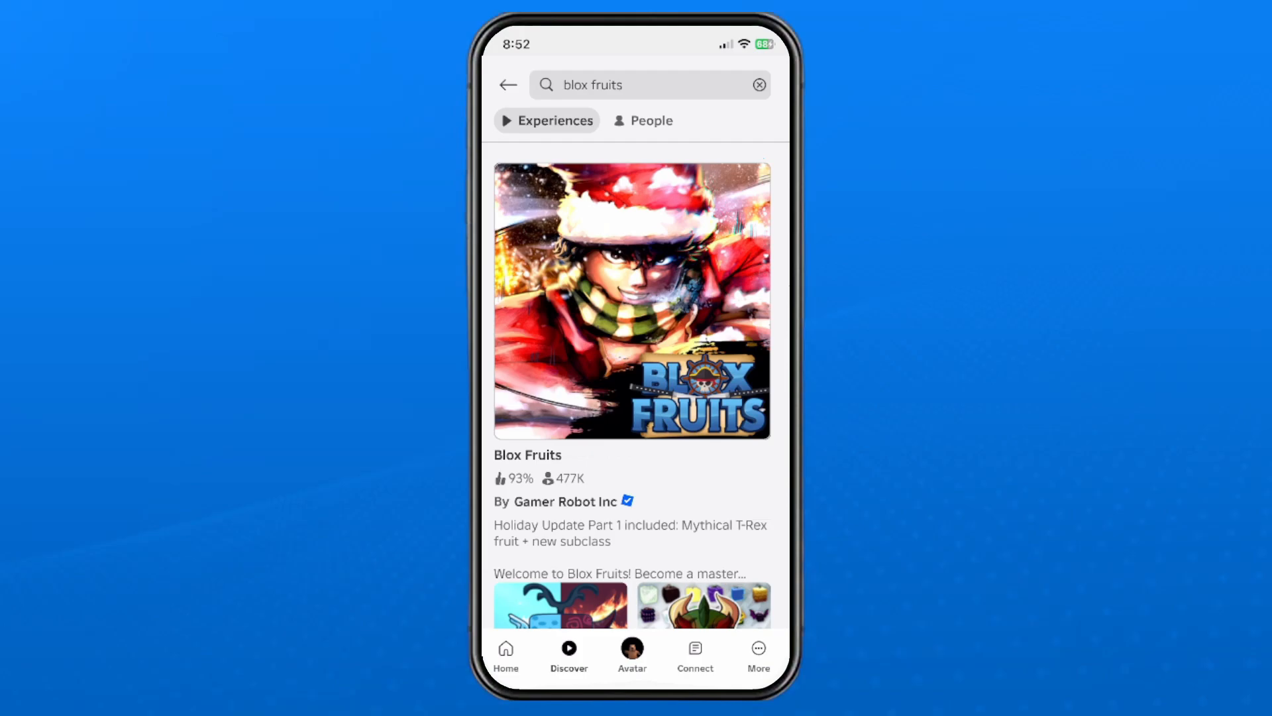
left_click(632, 300)
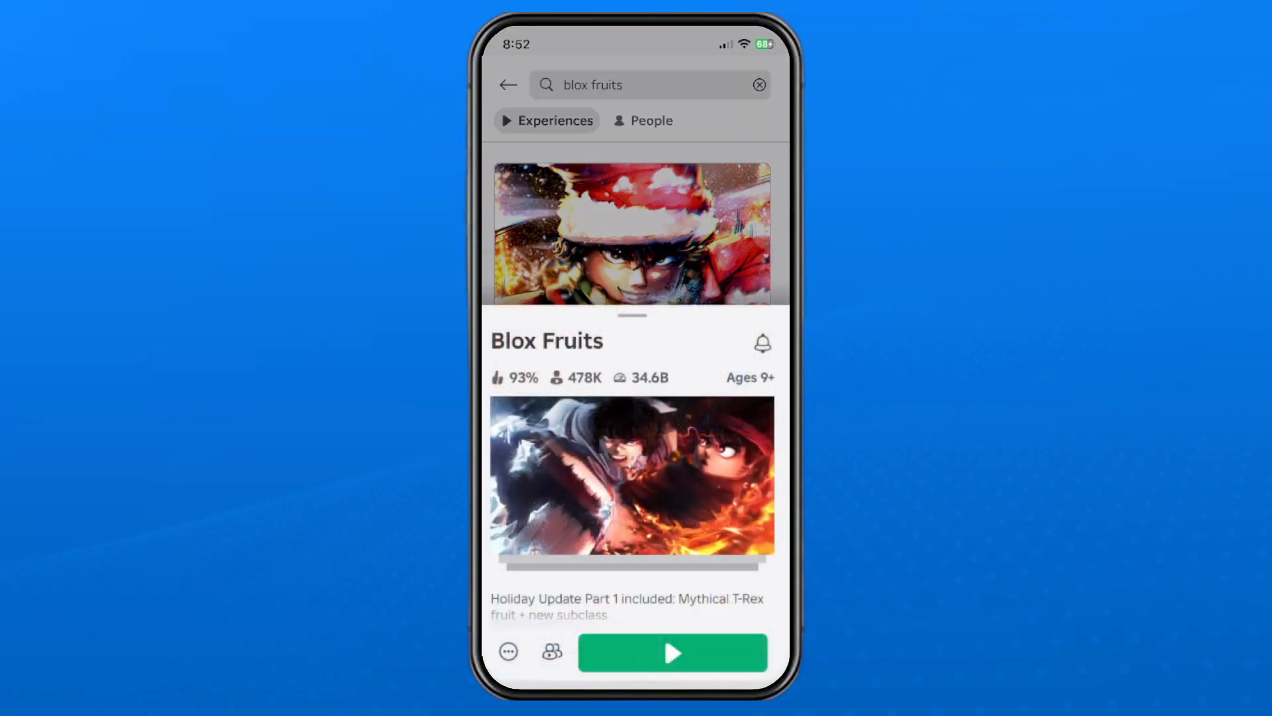
left_click(672, 652)
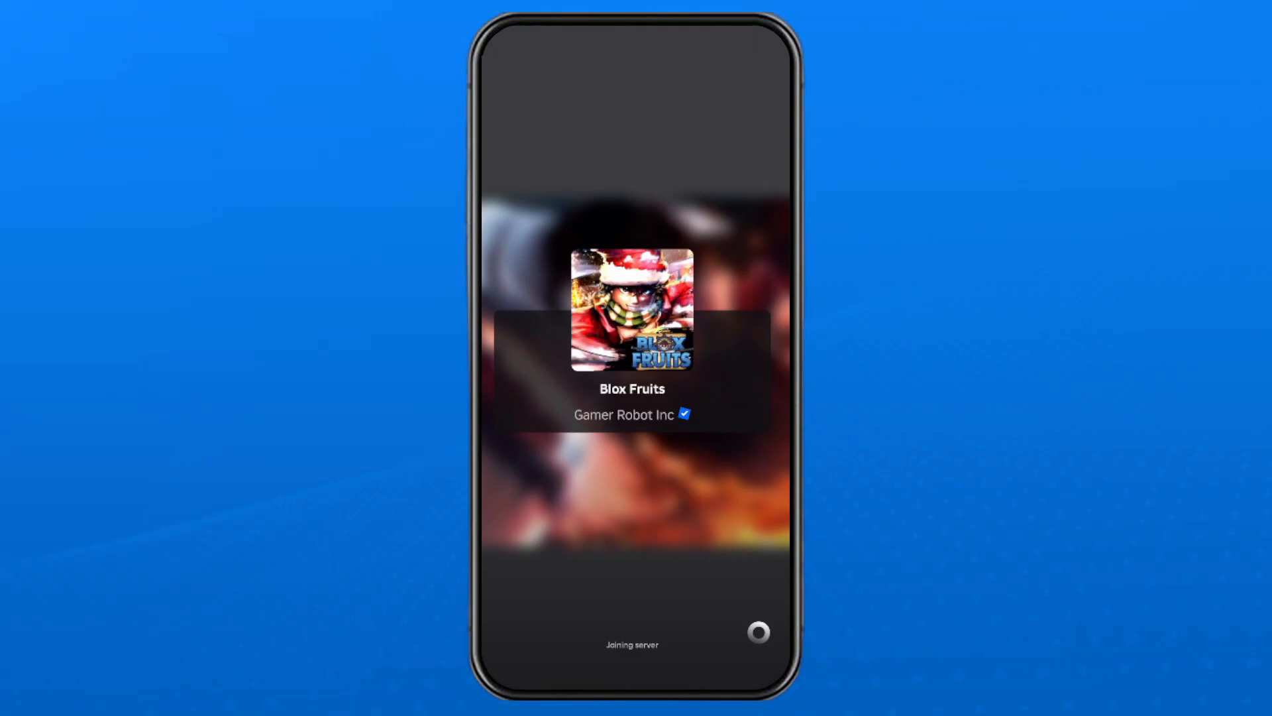